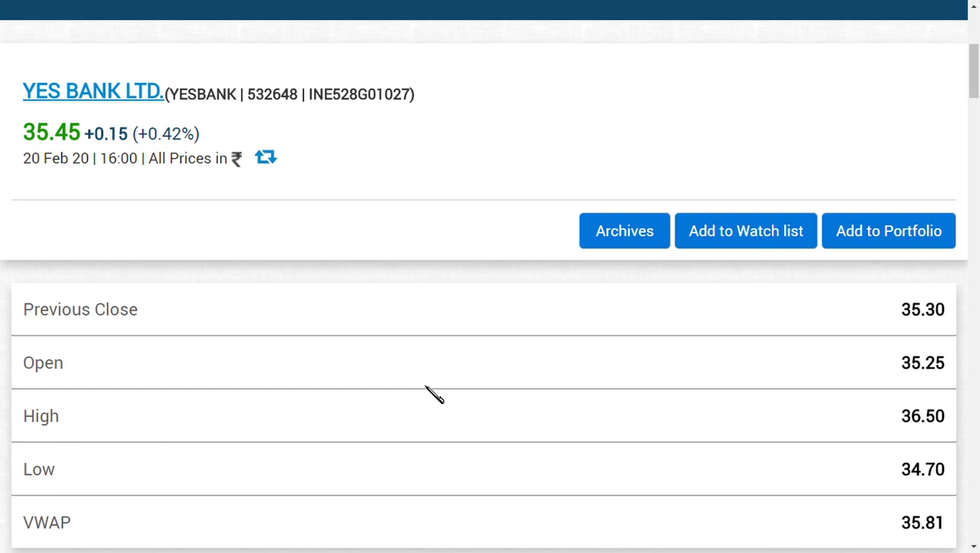
mouse_move(499, 361)
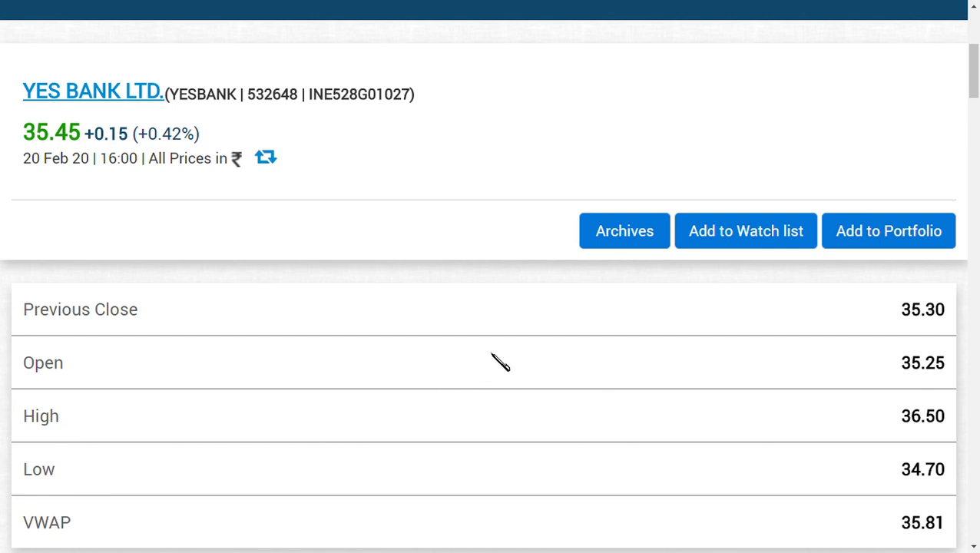